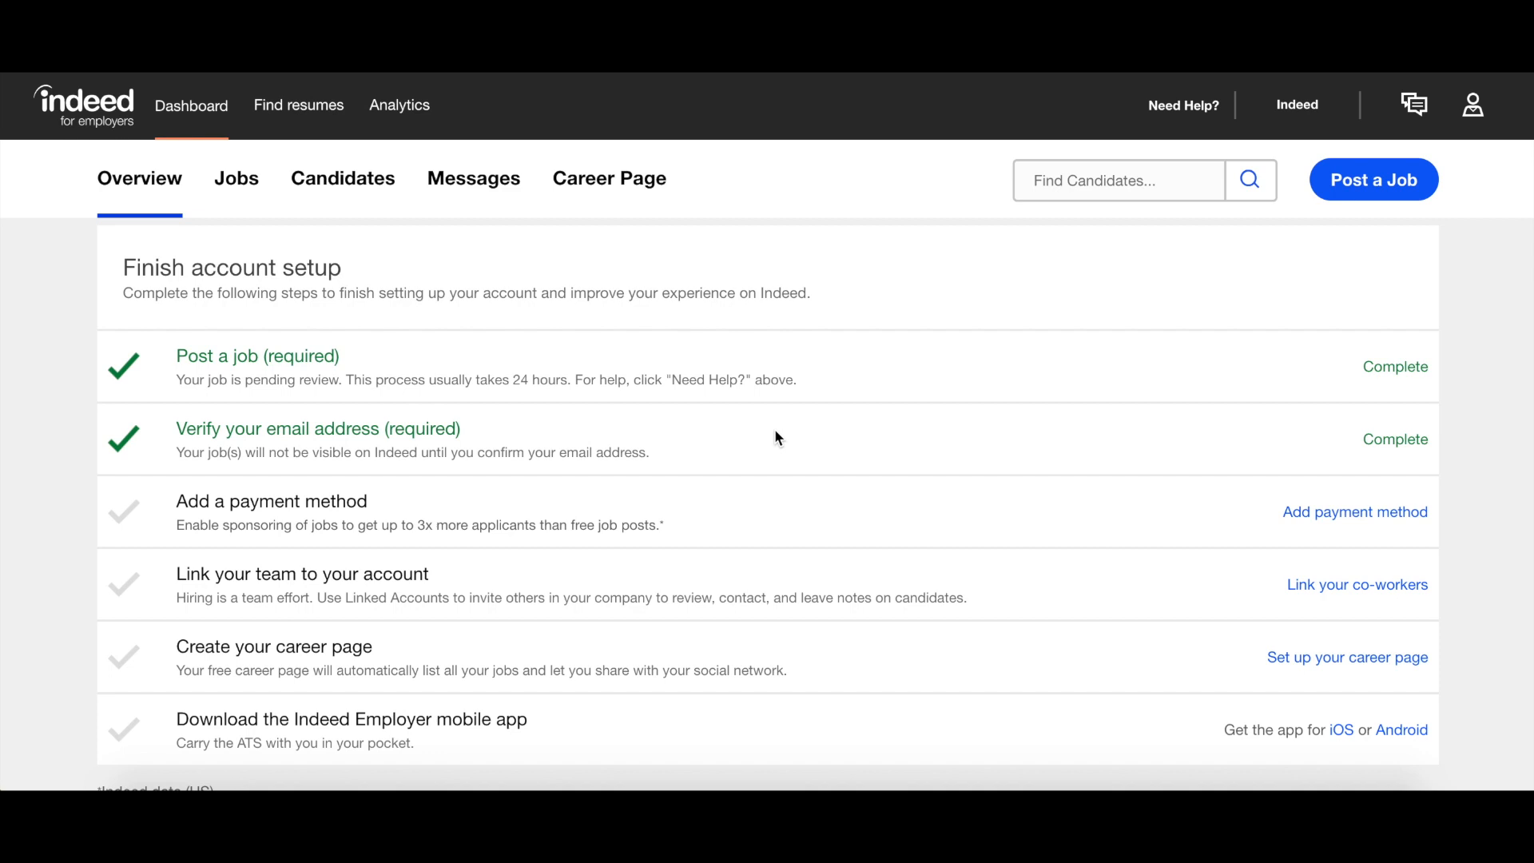
mouse_move(235, 186)
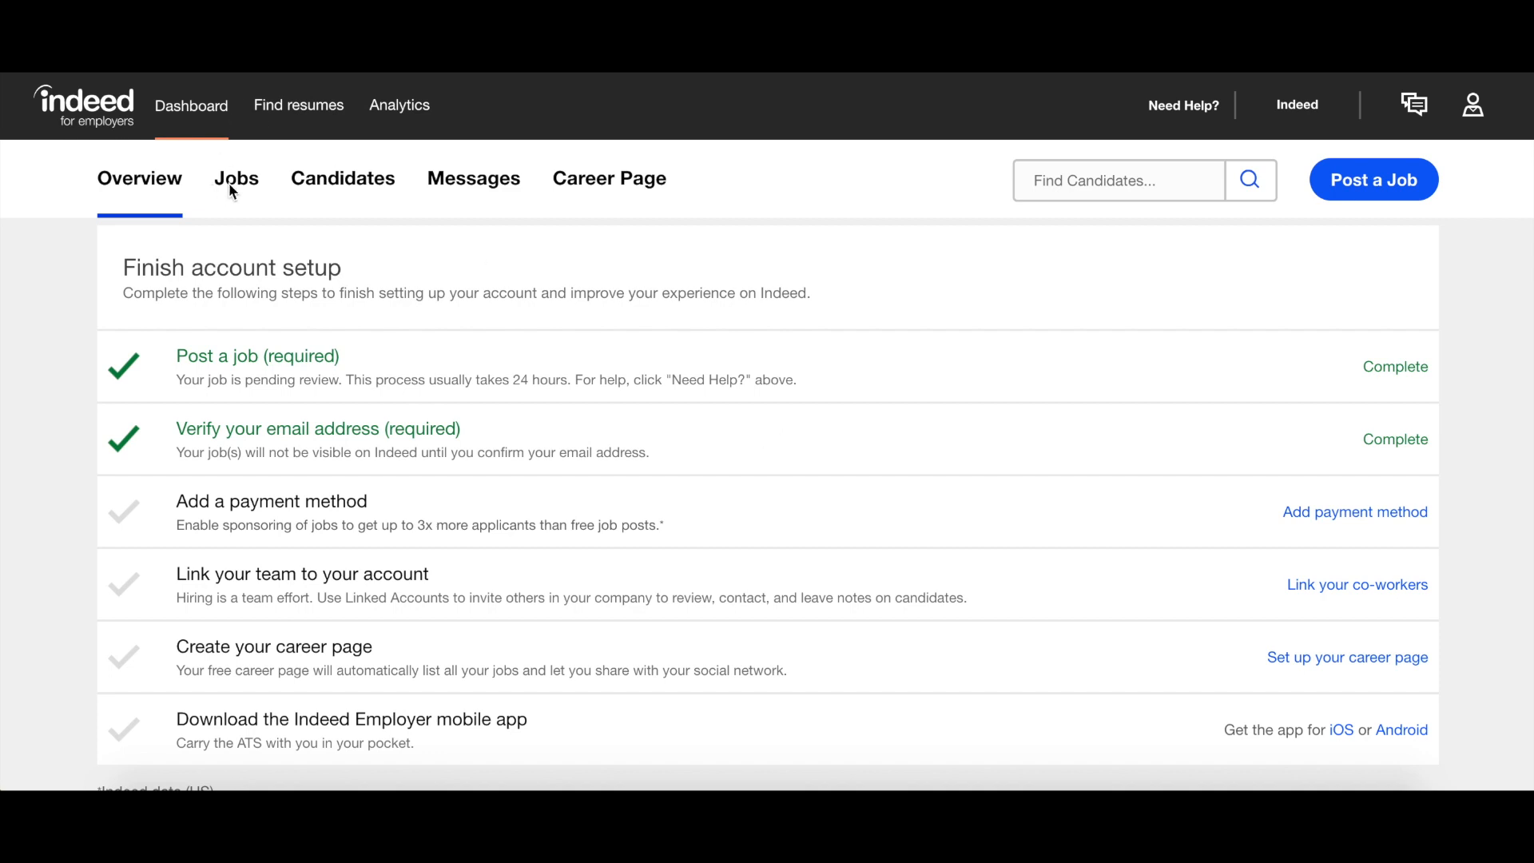
Open the Administrative Assistant job posting from the Jobs list for editing.
left_click(235, 178)
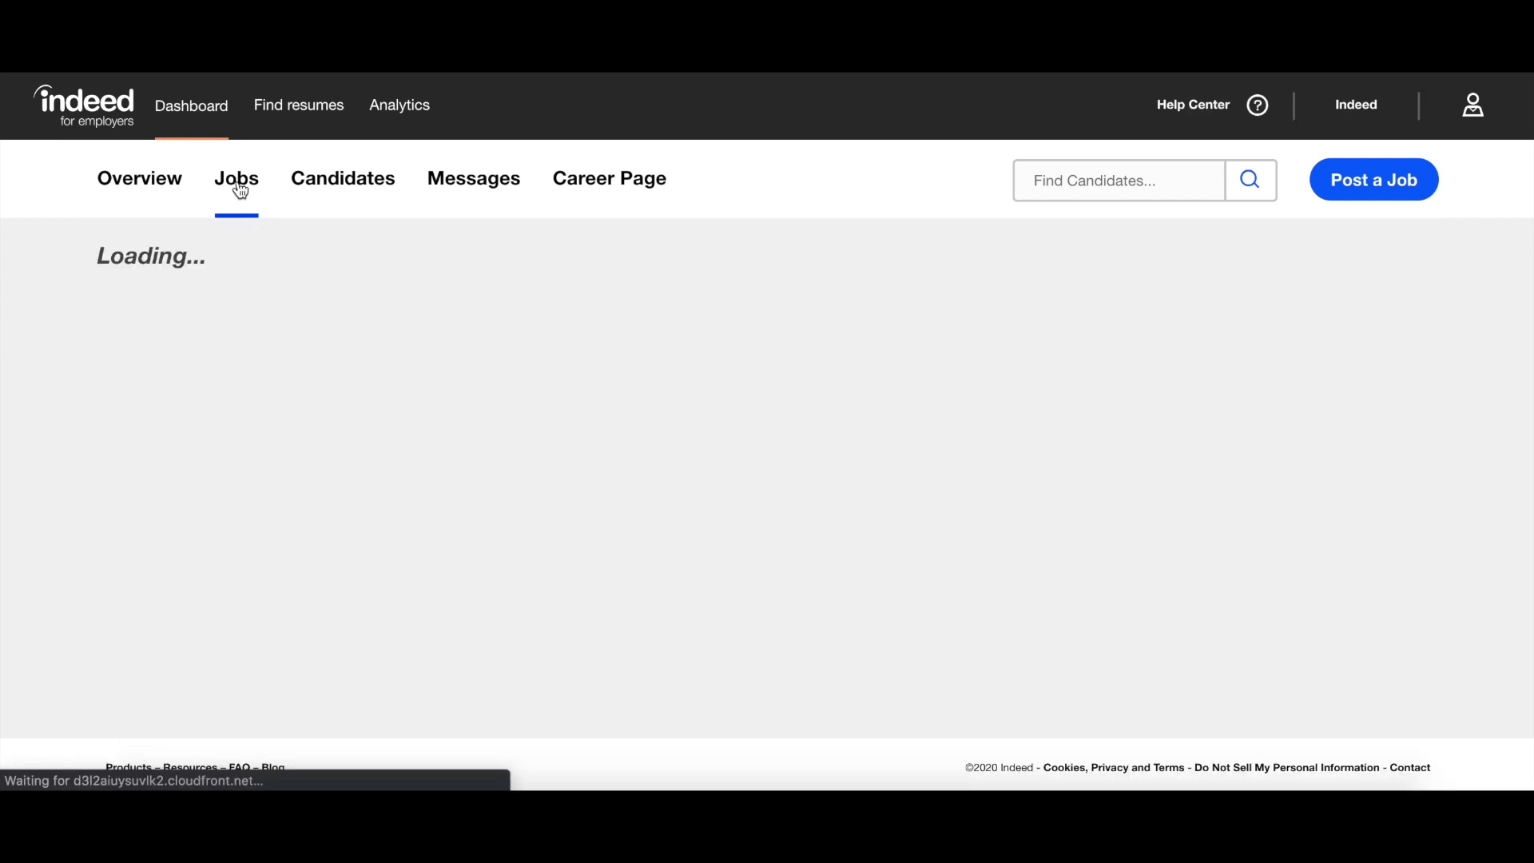
left_click(236, 179)
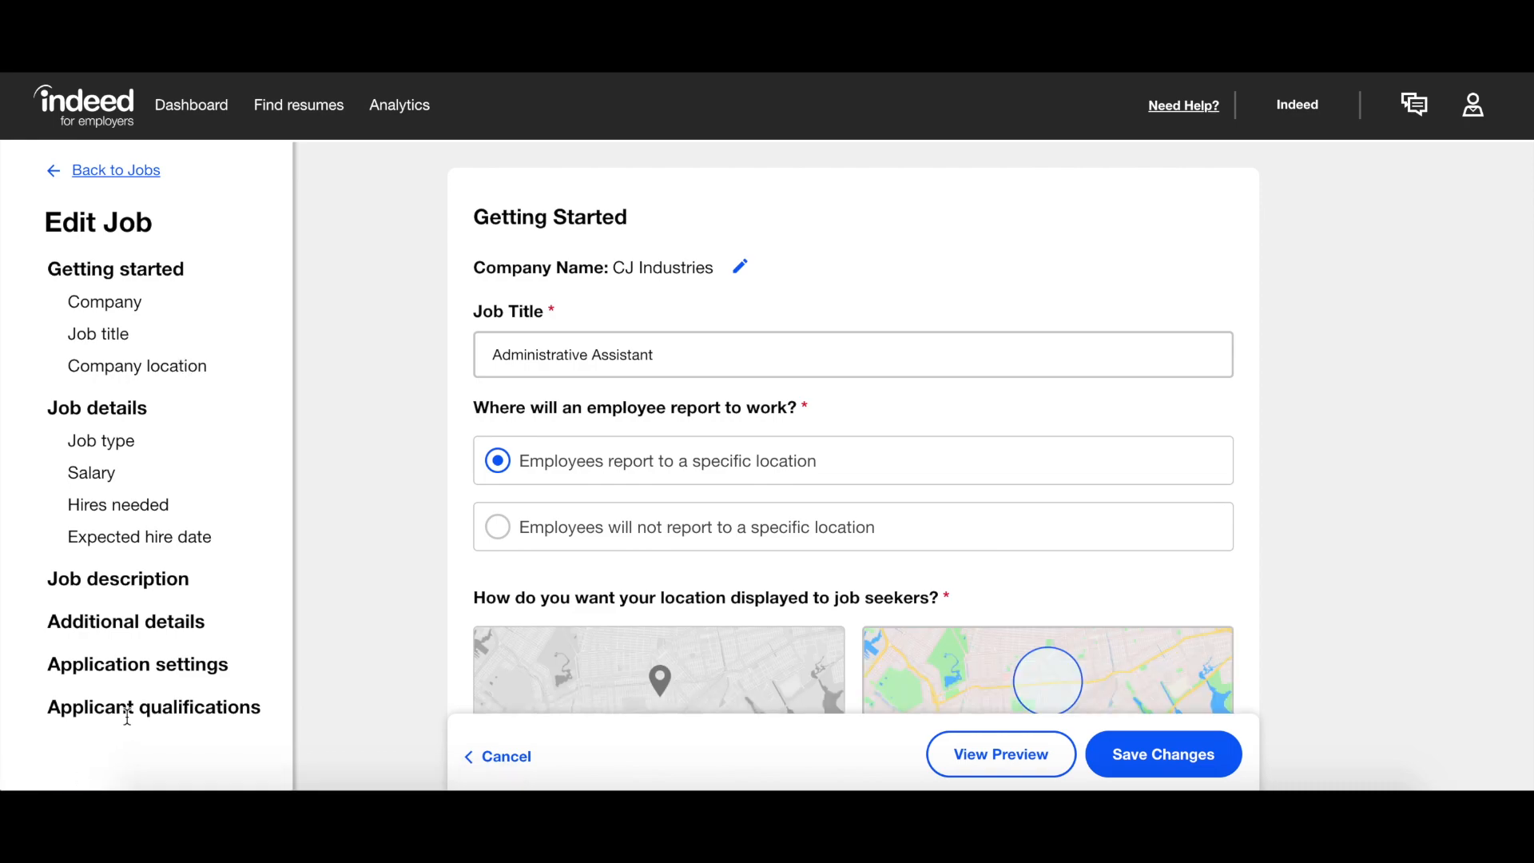
Jump to the Applicant qualifications section of the Edit Job form.
left_click(153, 707)
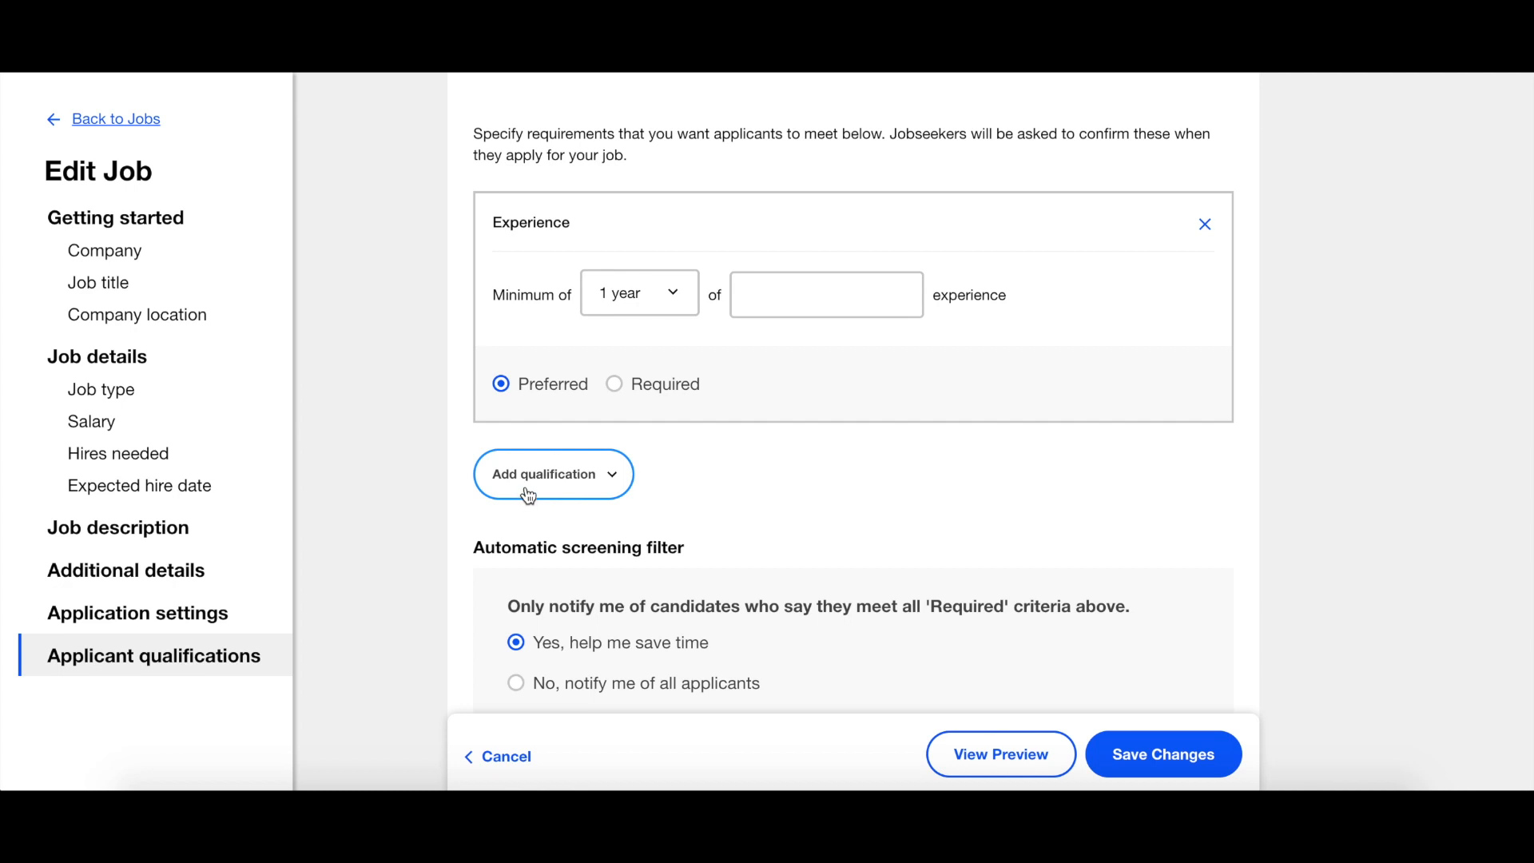
Set the Experience qualification to 3 years of customer service.
left_click(552, 474)
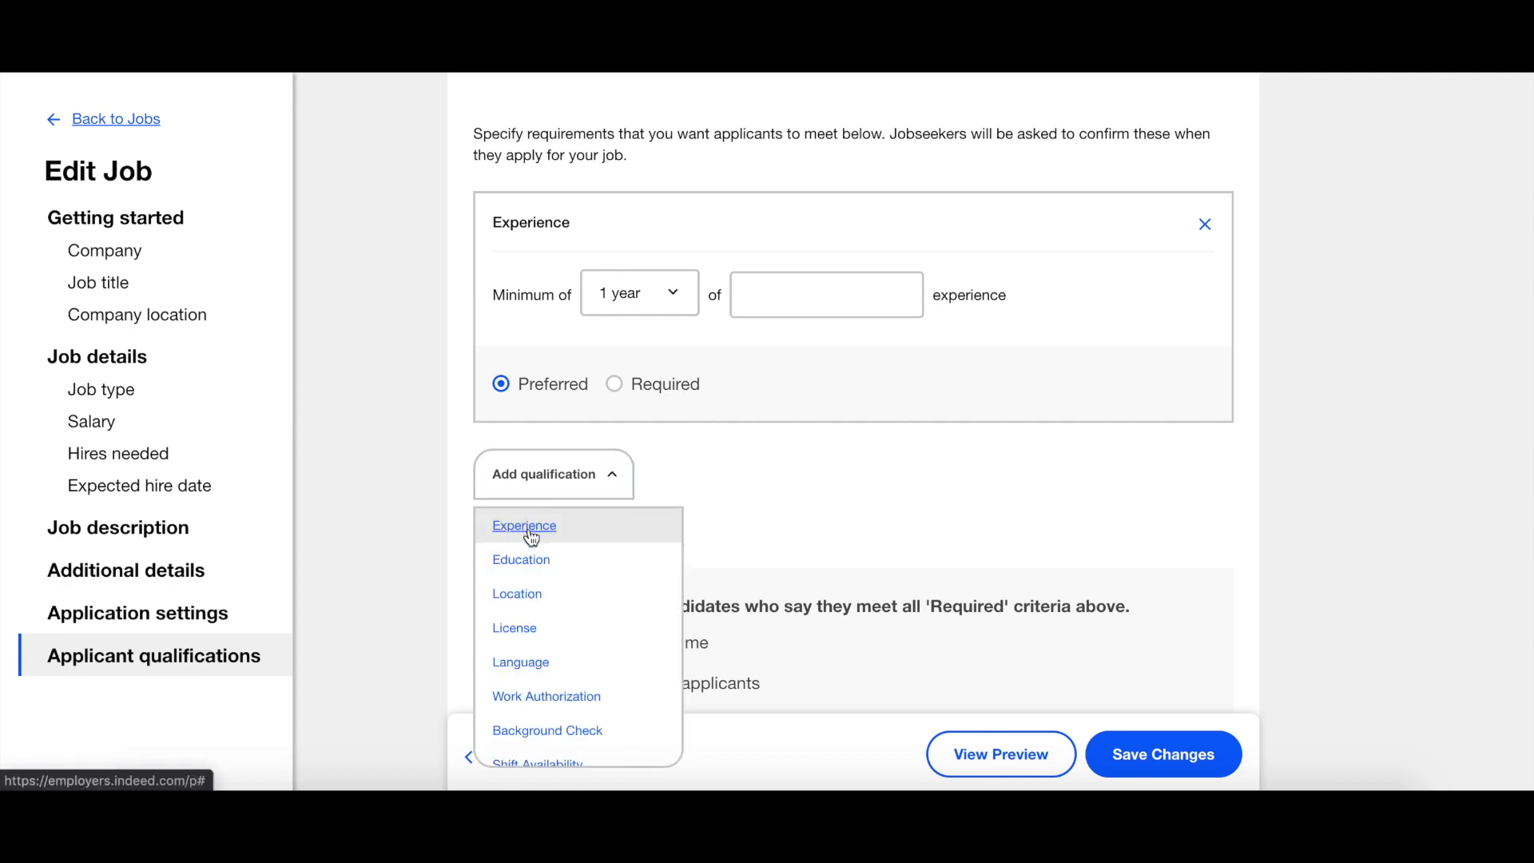
left_click(524, 525)
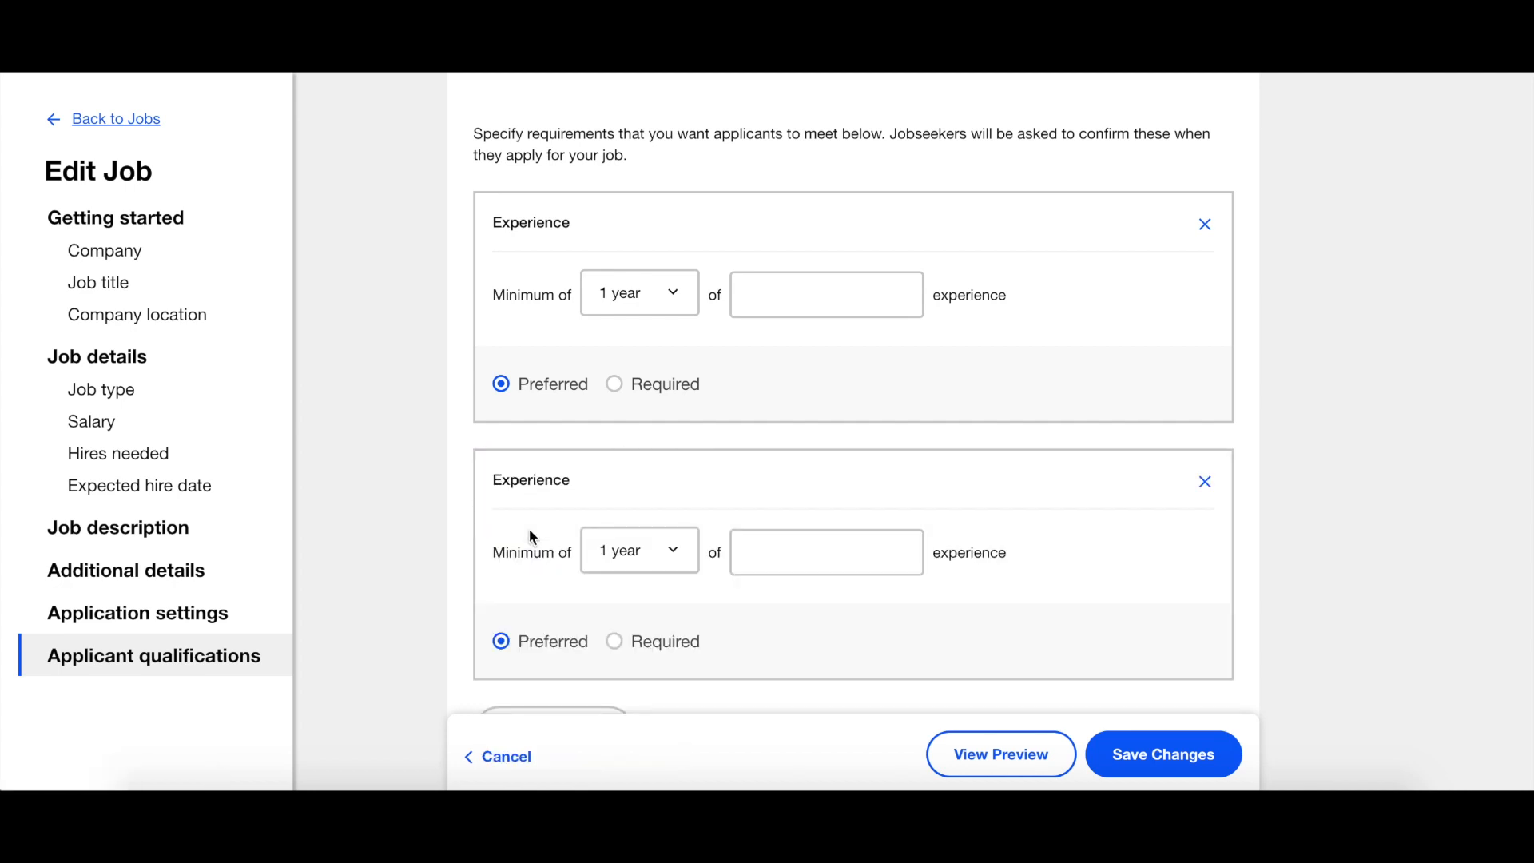
mouse_move(699, 307)
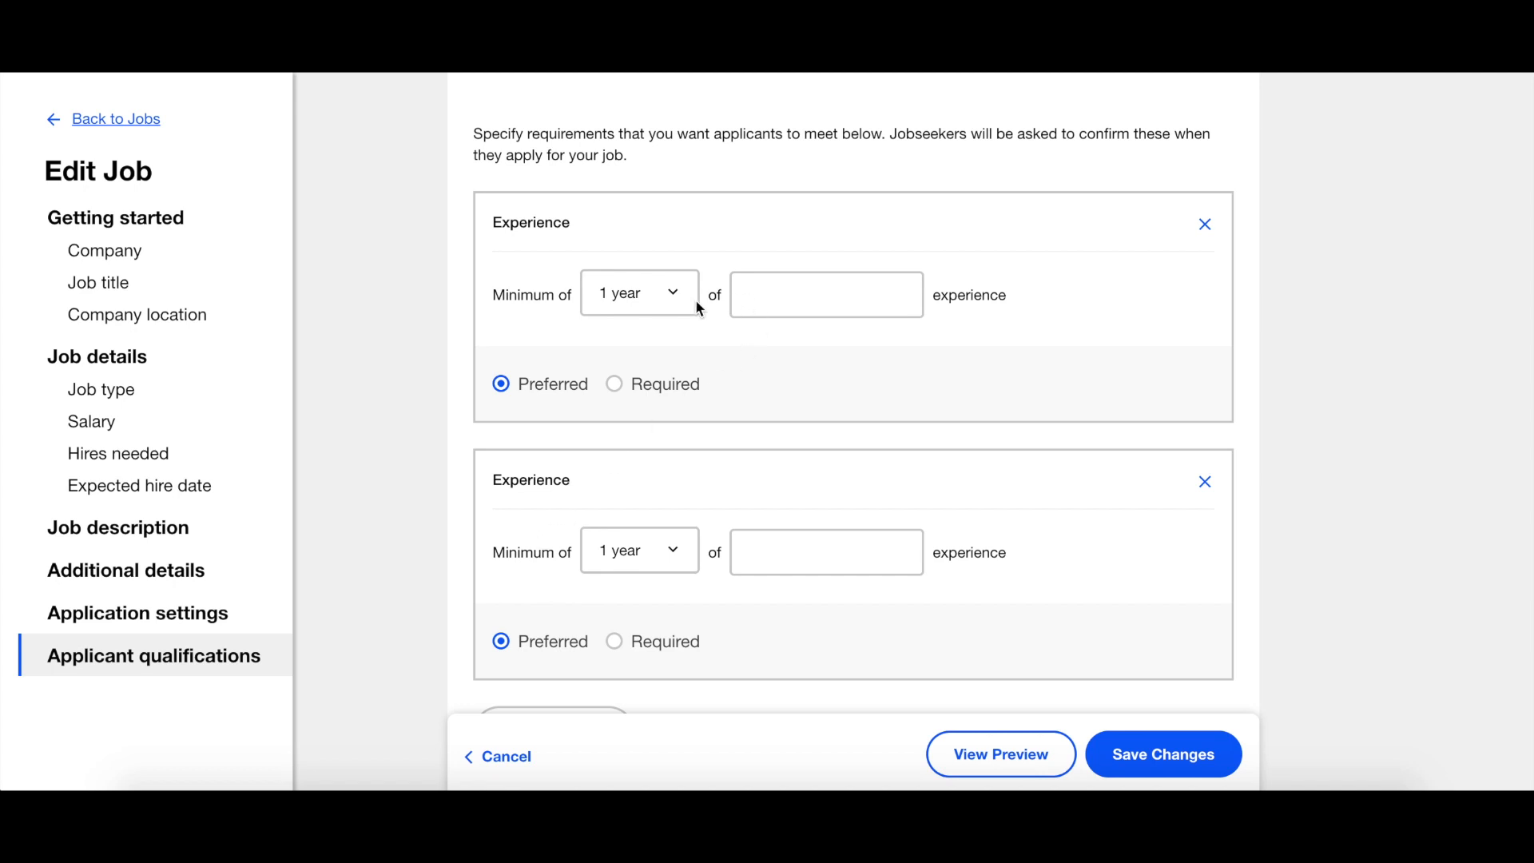
left_click(637, 293)
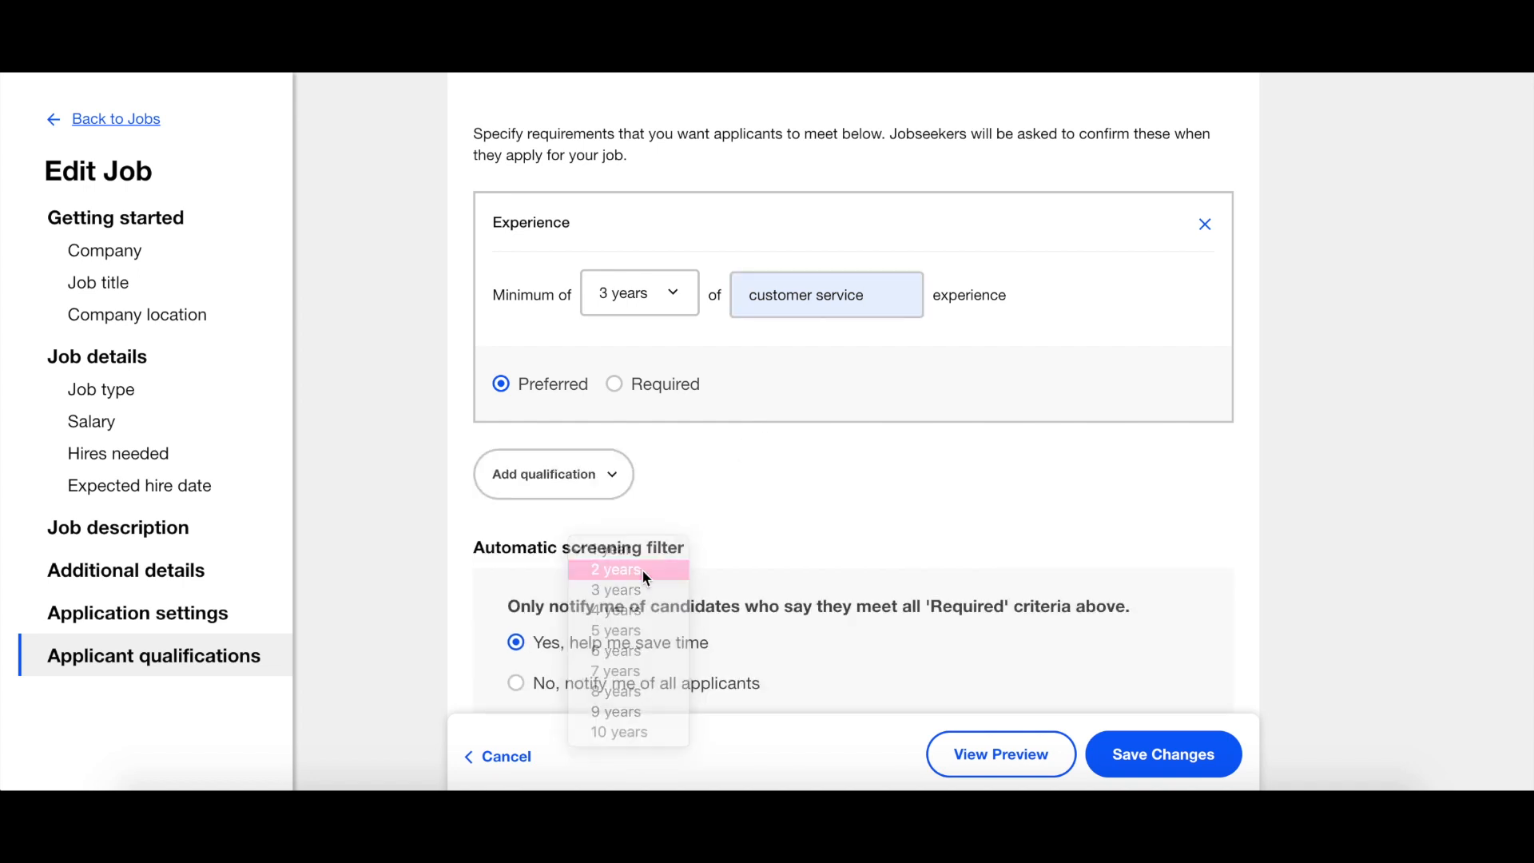
Add an Education qualification with Bachelor's as the minimum.
left_click(553, 474)
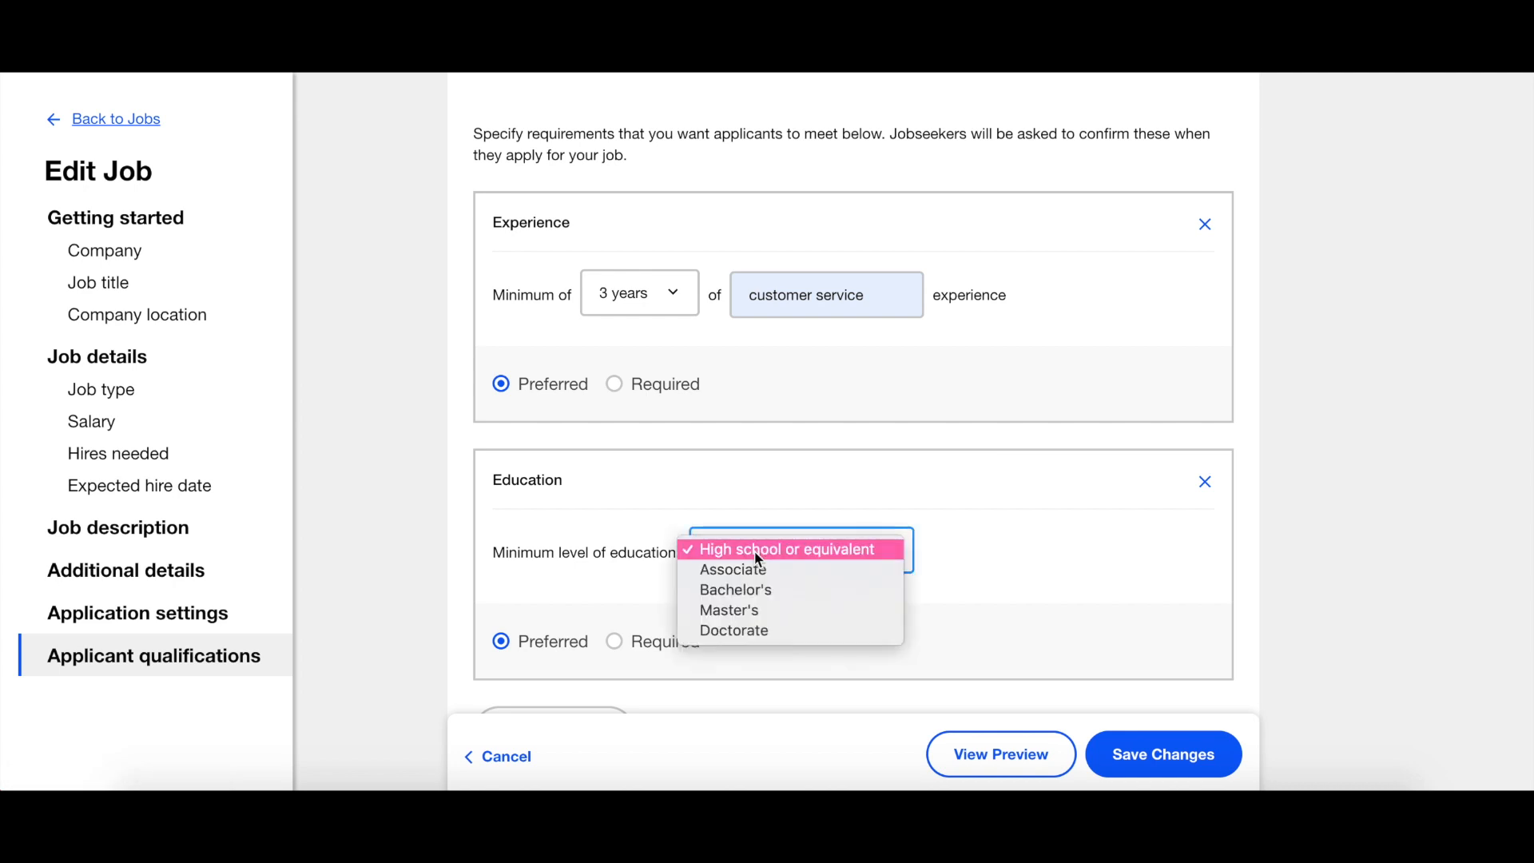
left_click(735, 589)
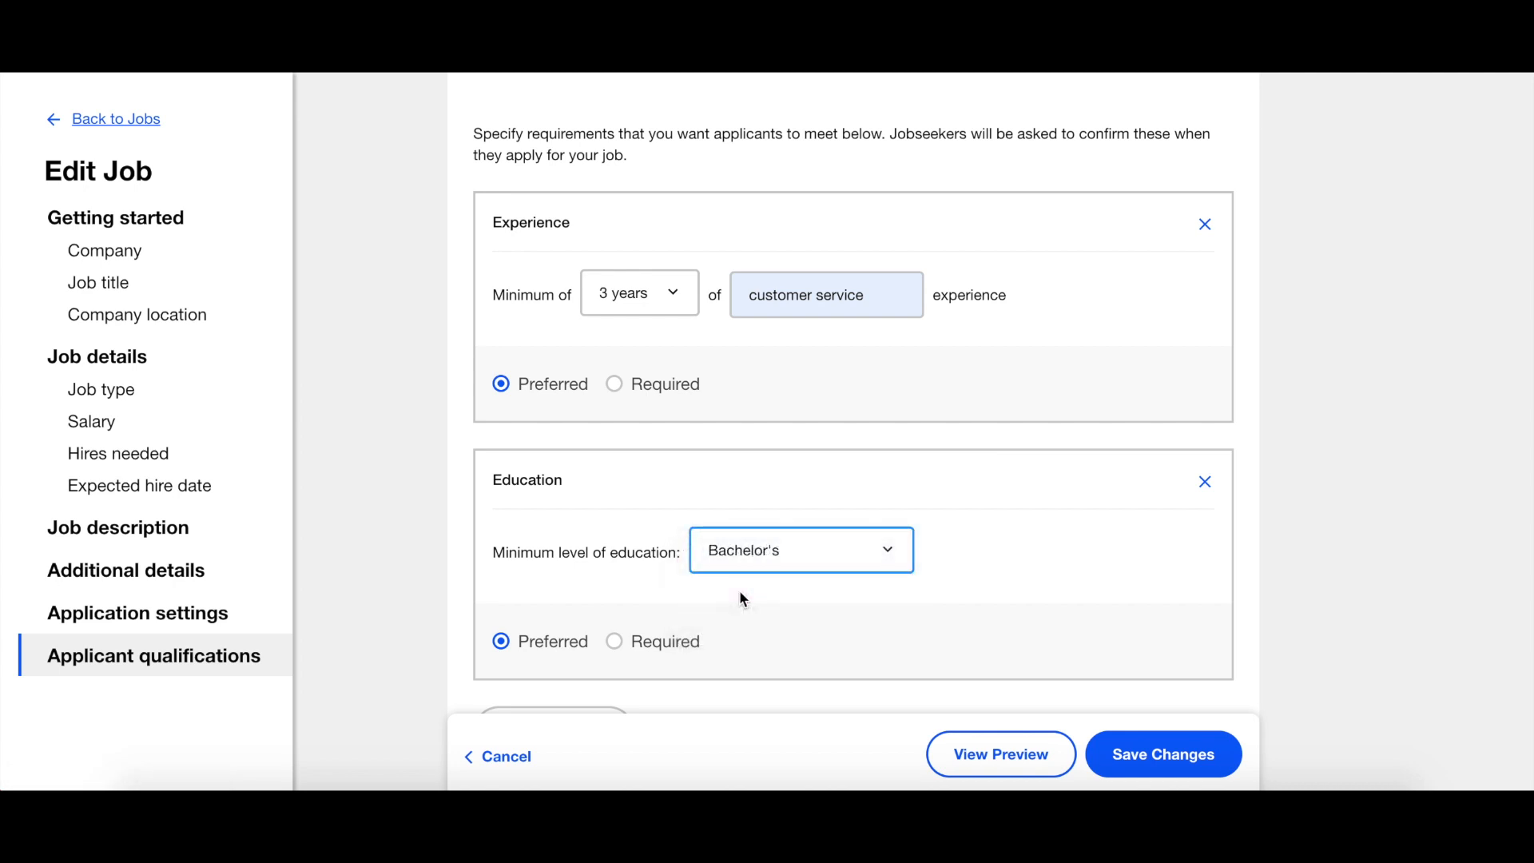
scroll("down", 3)
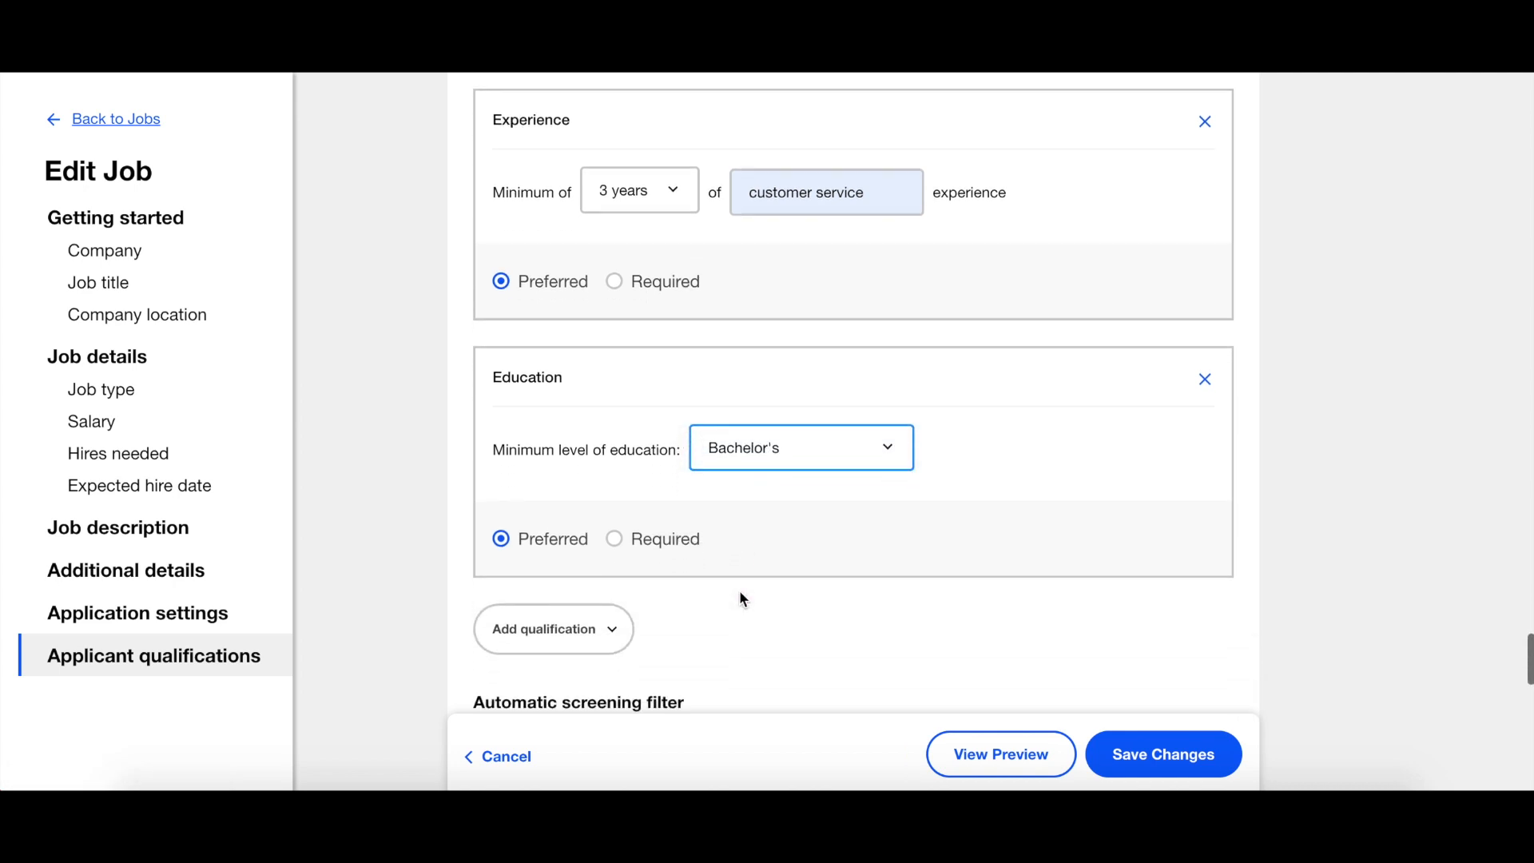
Create a custom qualification question: "Why do you want to work at Indeed?".
left_click(553, 629)
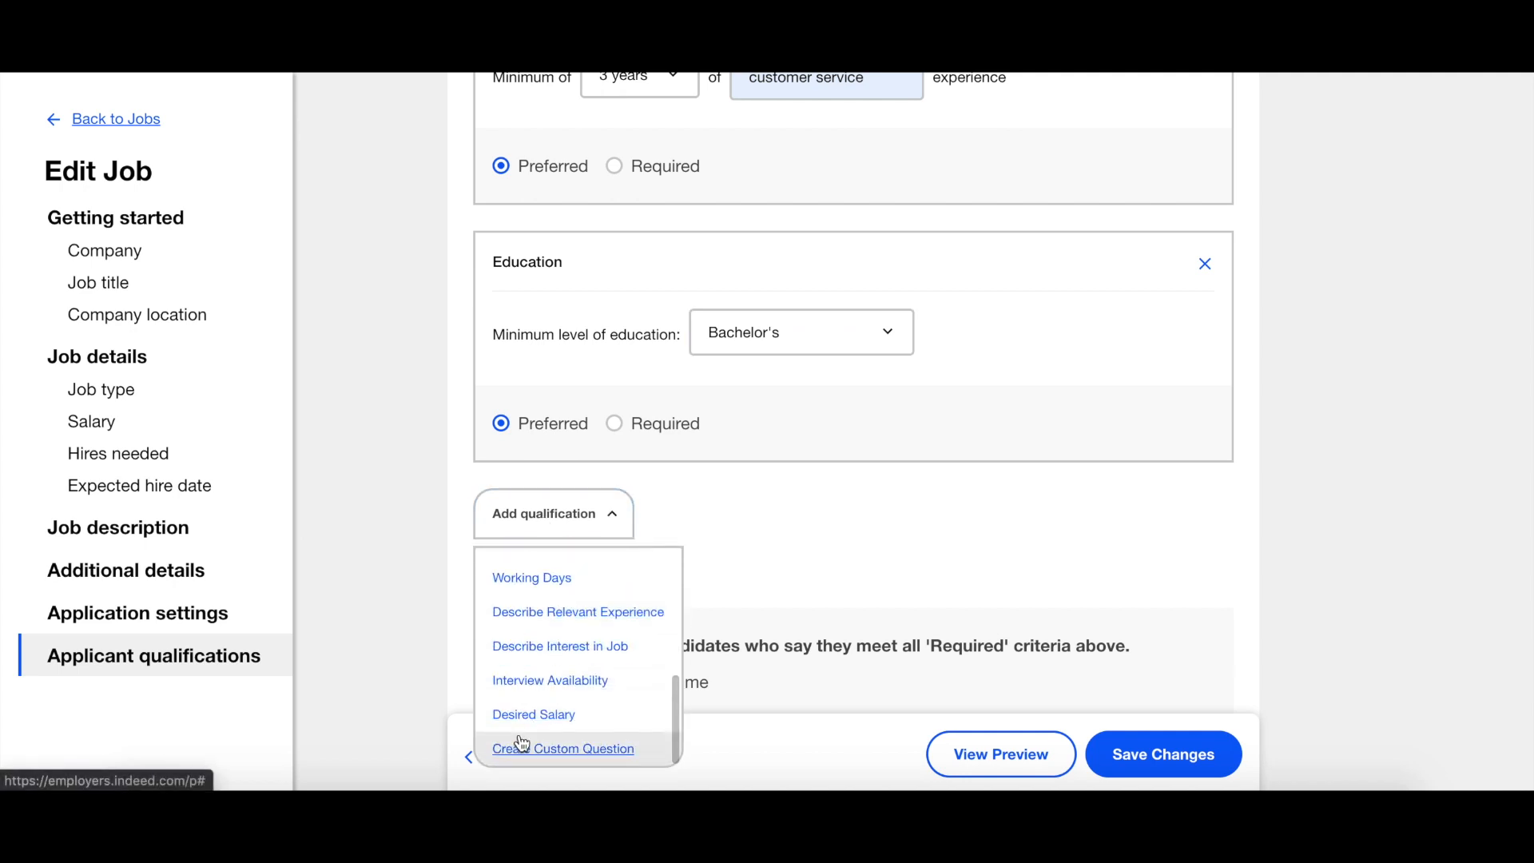
left_click(563, 749)
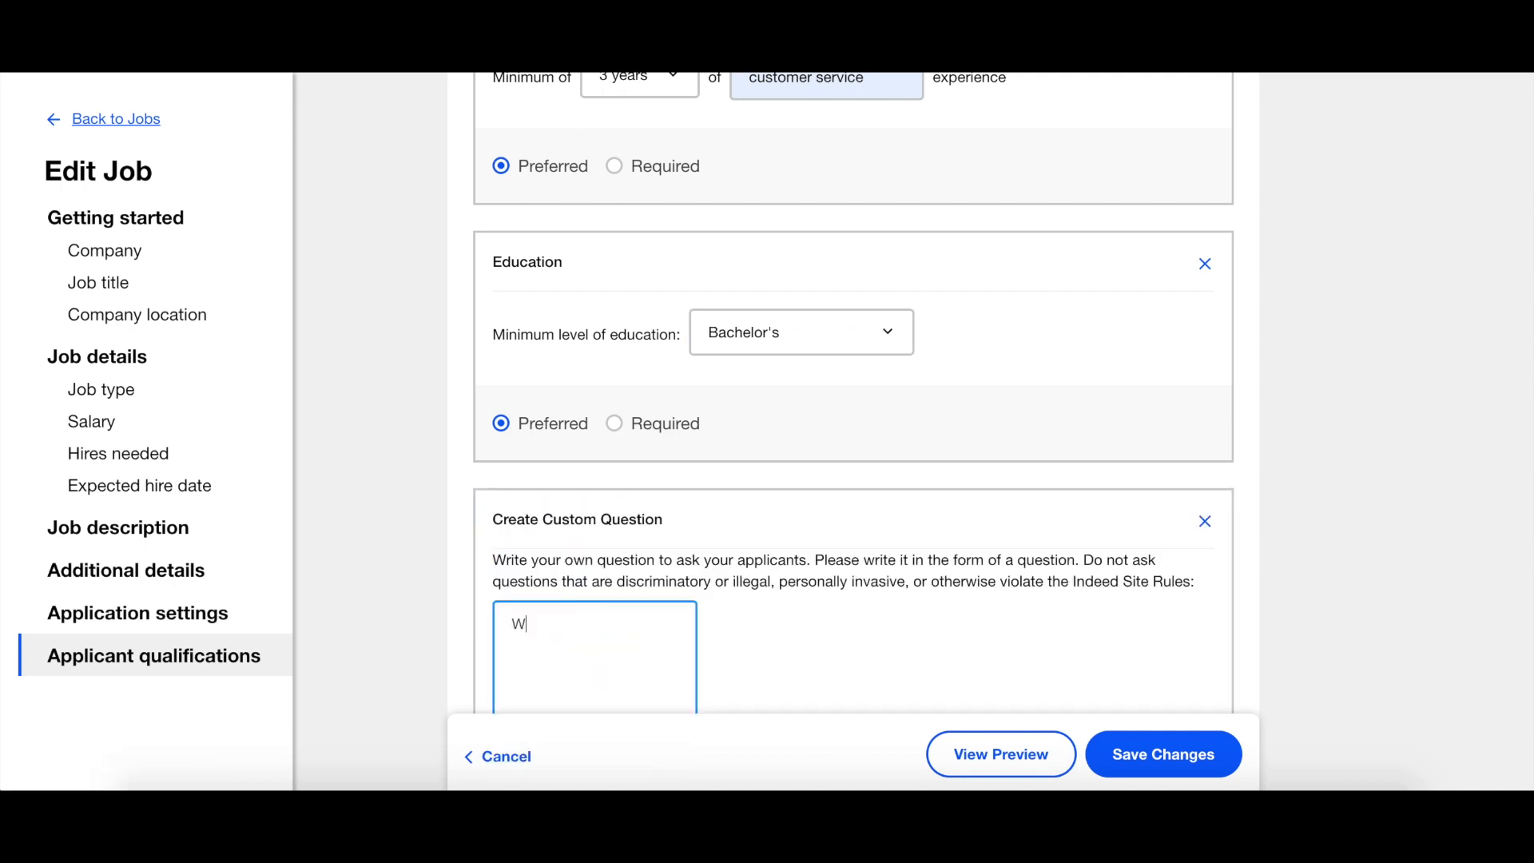
type("hy do you w")
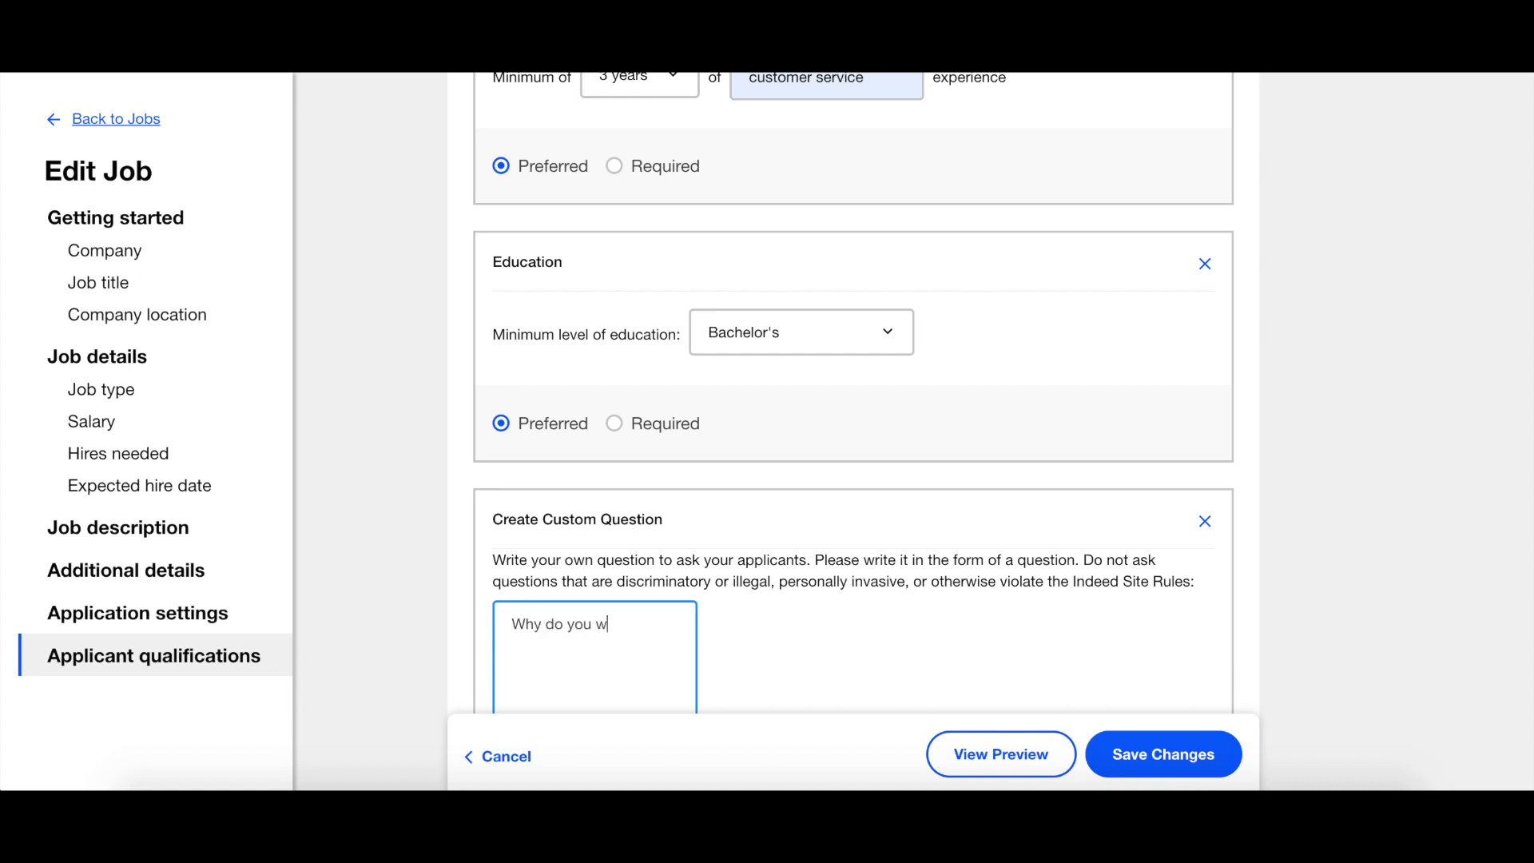
type("ant to work at")
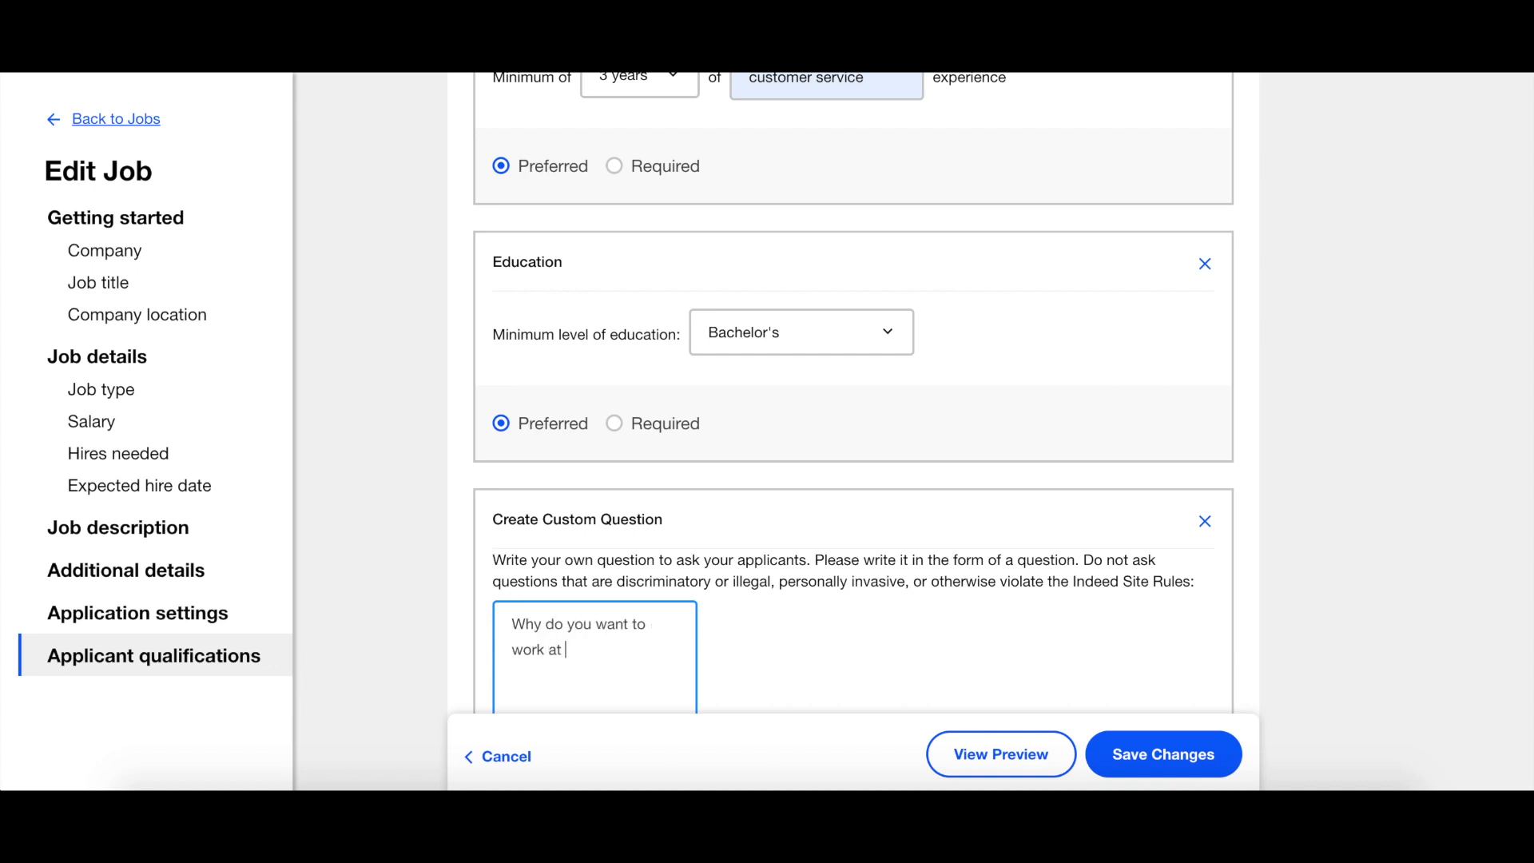
type("Indeed?")
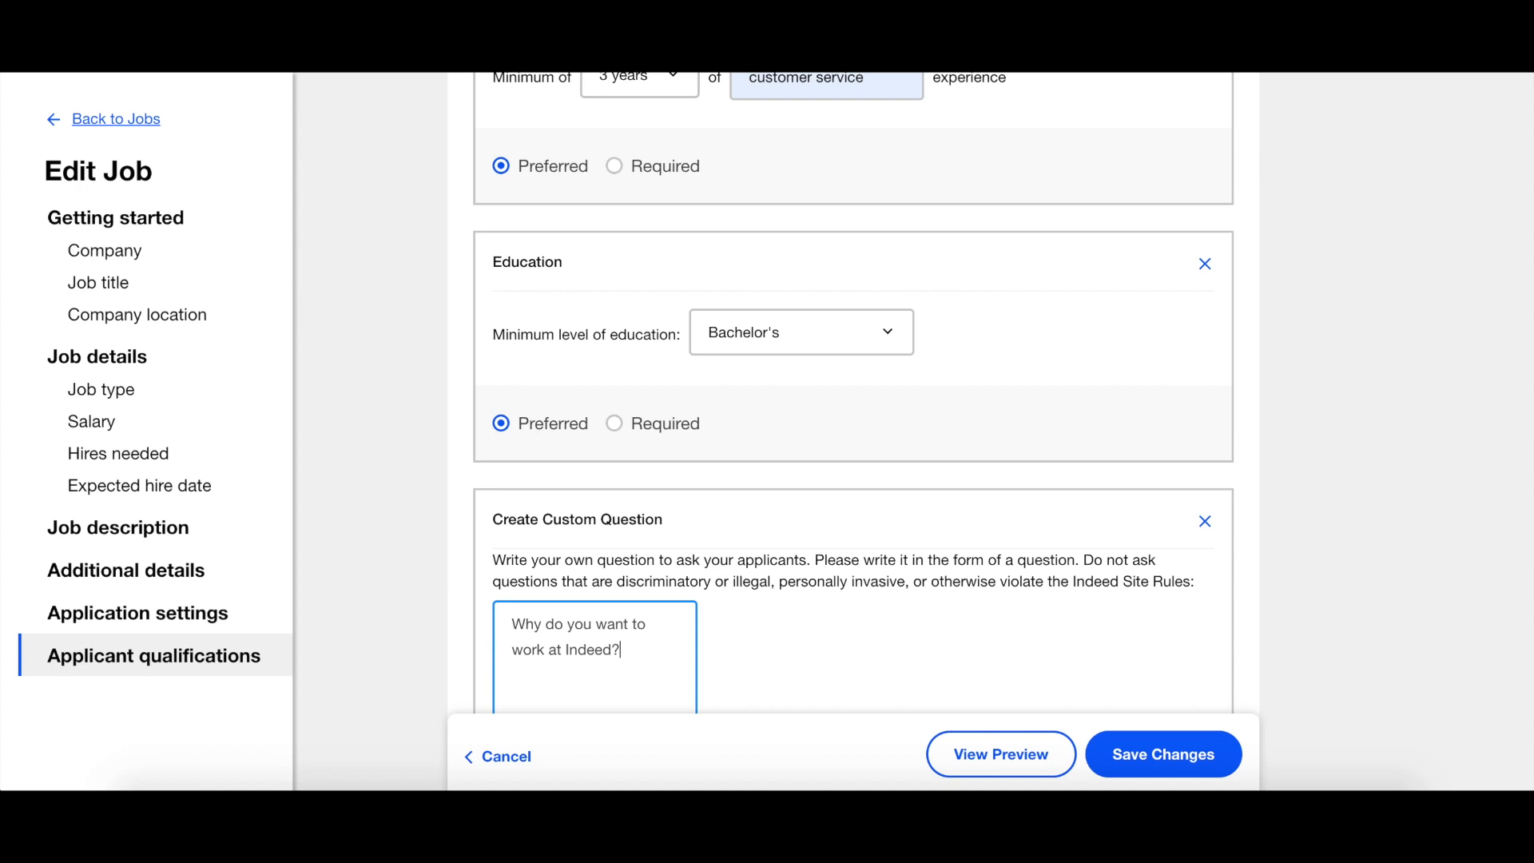
mouse_move(658, 372)
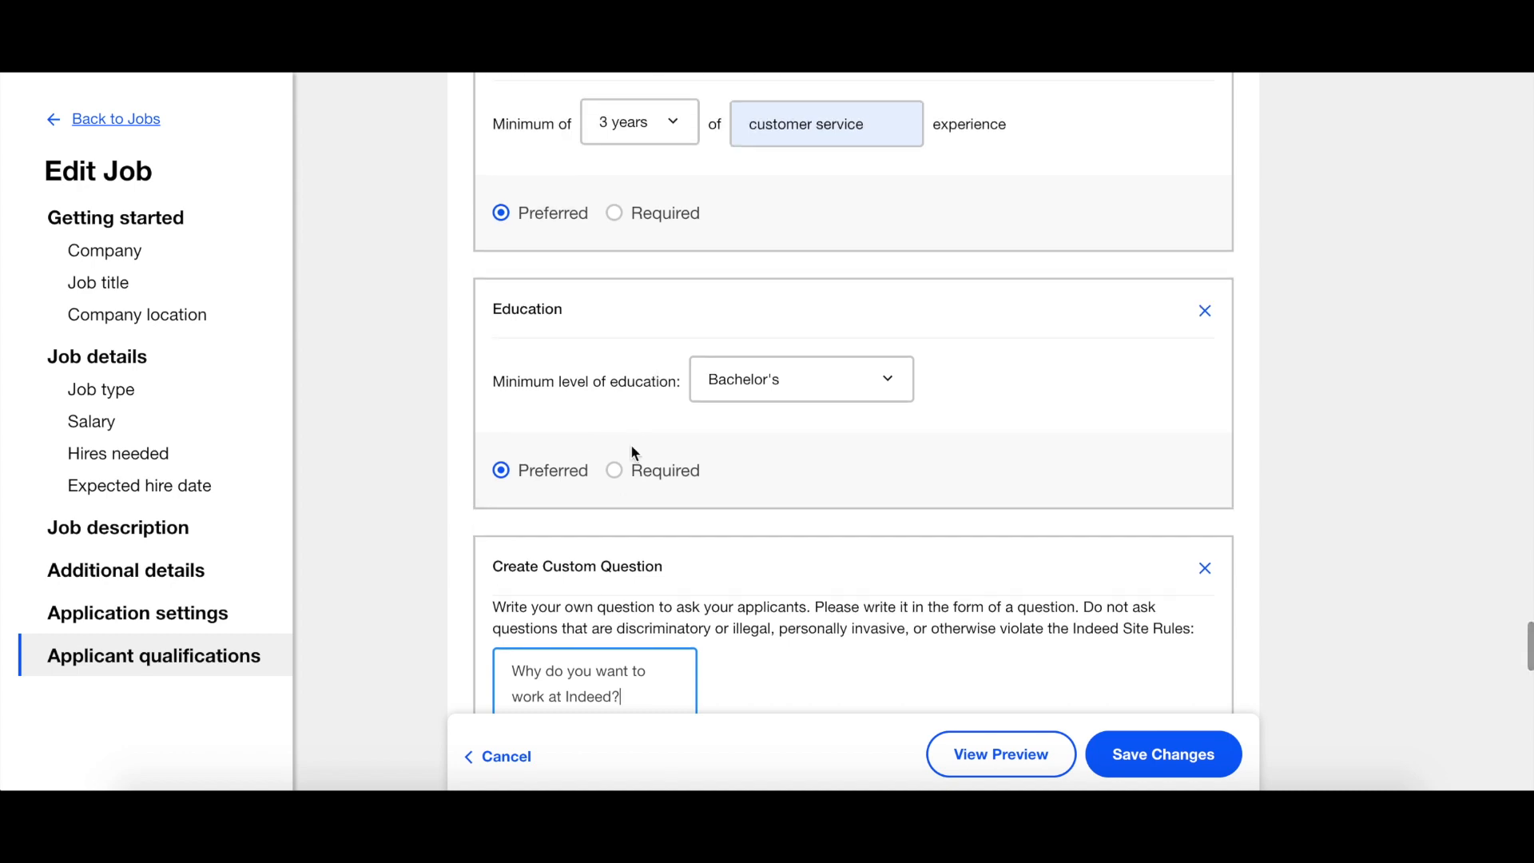
Mark the Bachelor's education qualification Required and view the screening filter below.
left_click(614, 471)
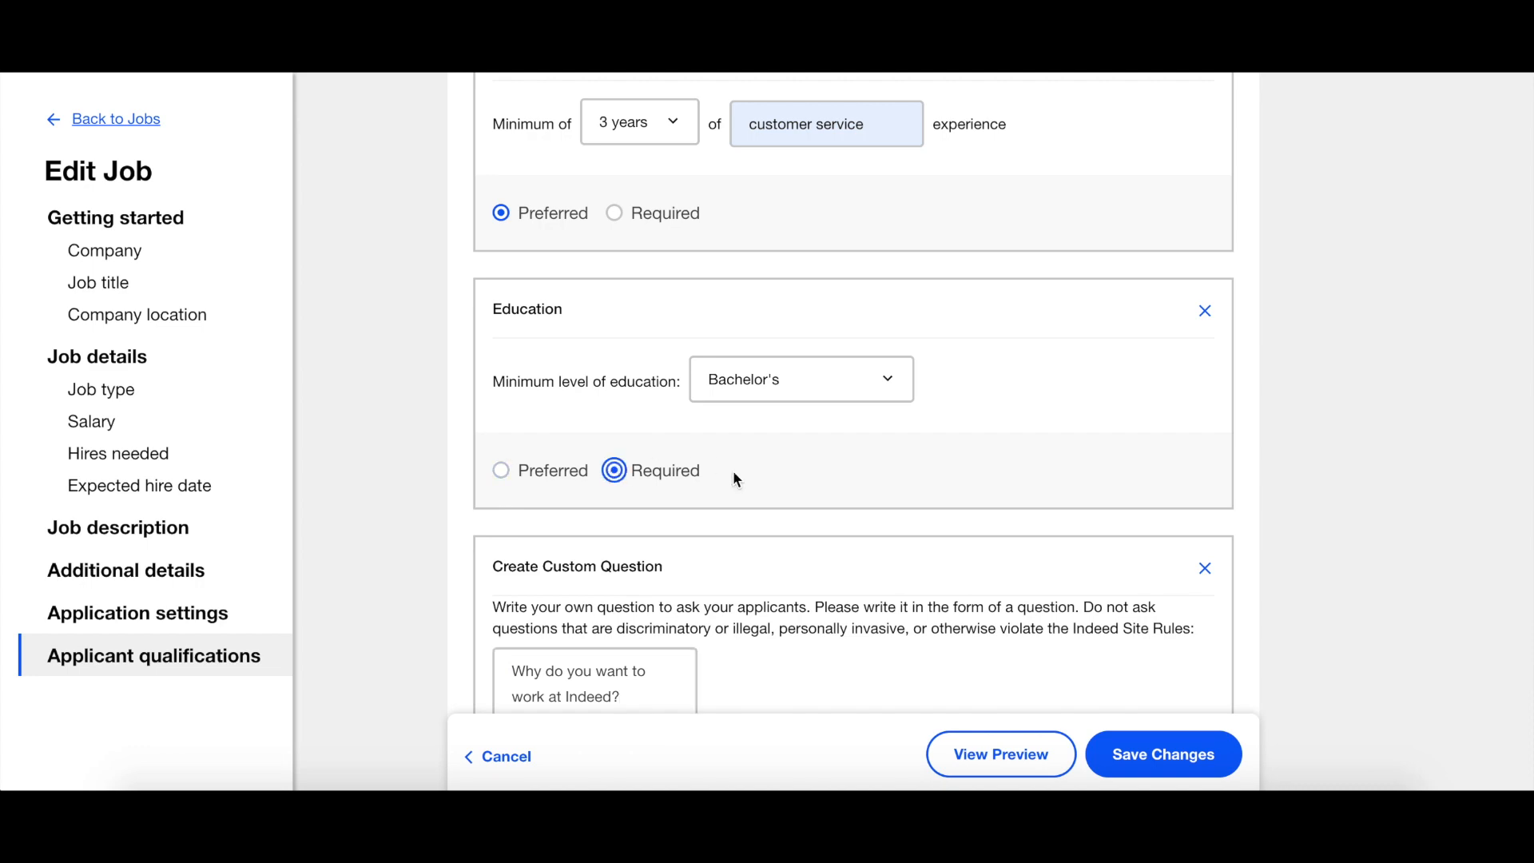
scroll("down", 3)
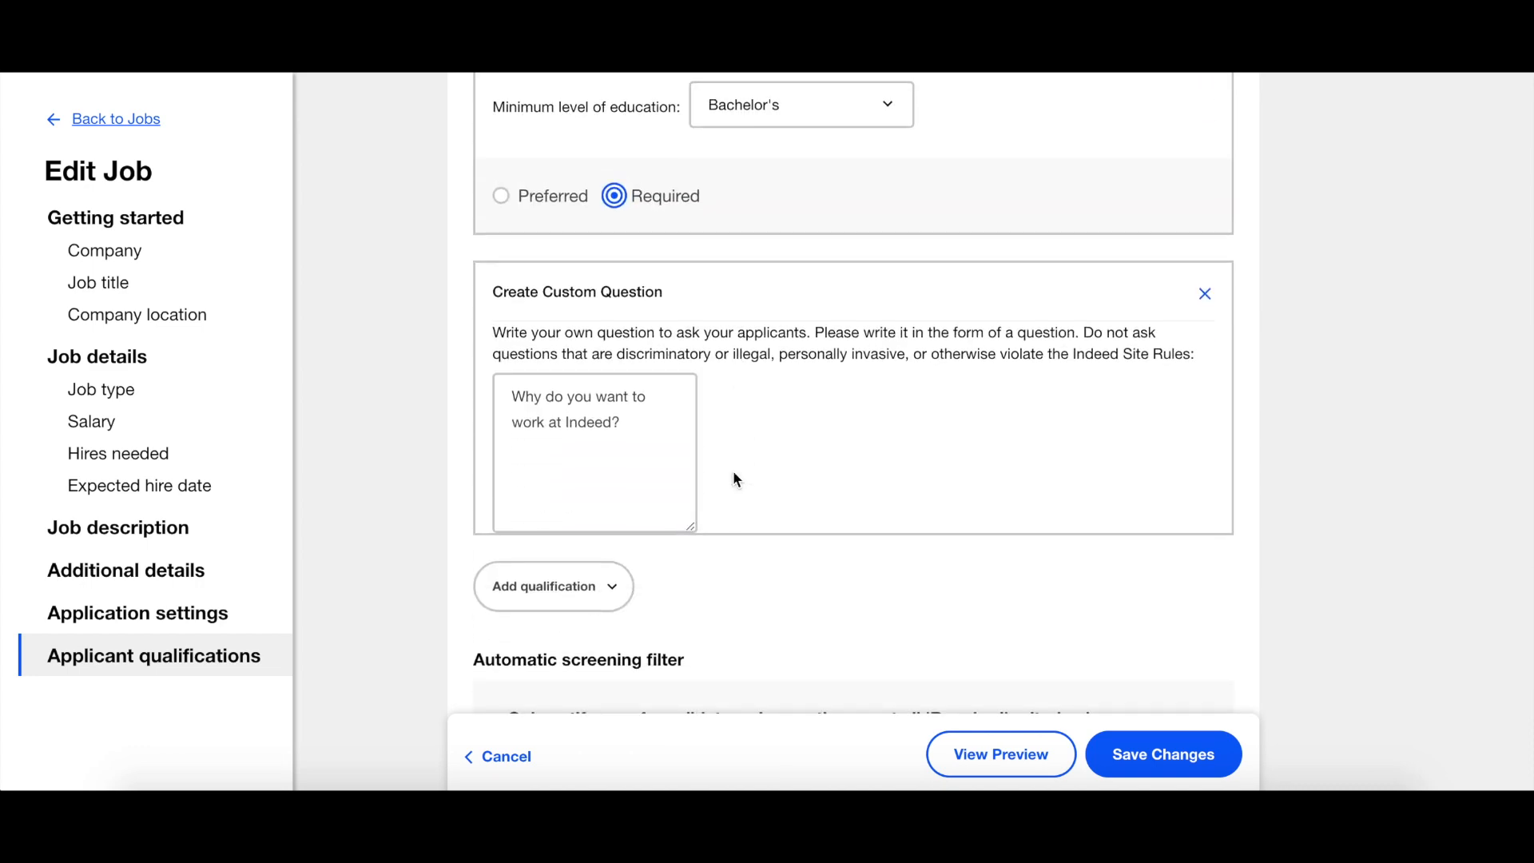
scroll("down", 3)
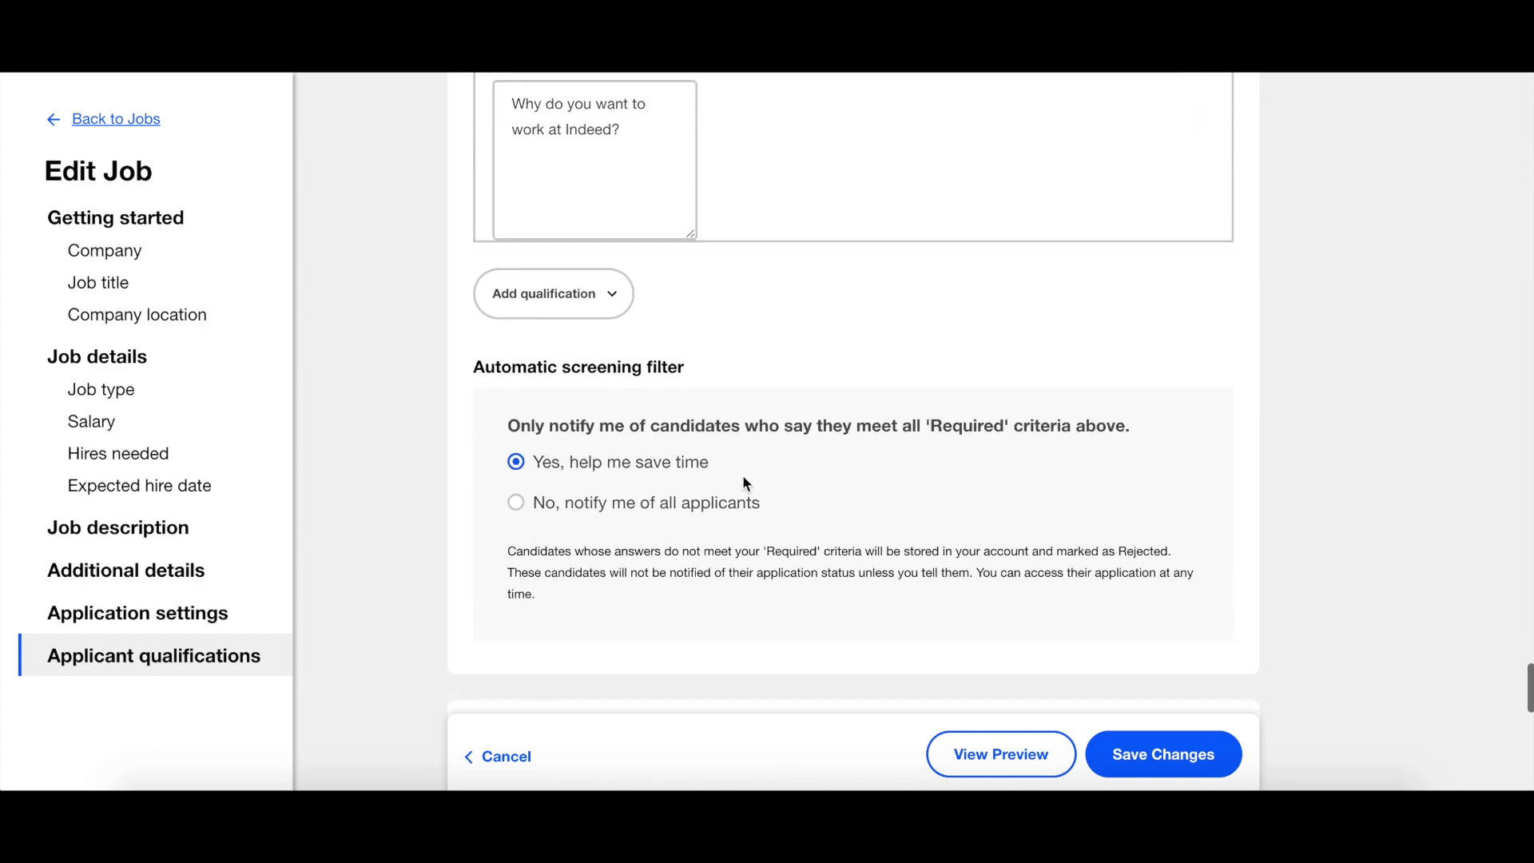